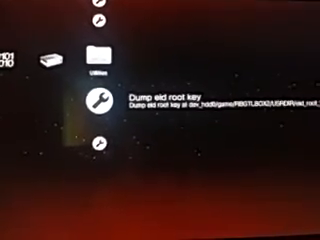
scroll(up, 3)
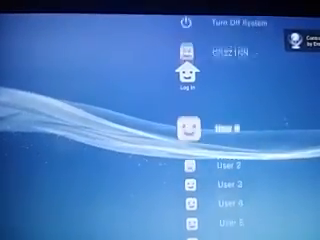
scroll(down, 3)
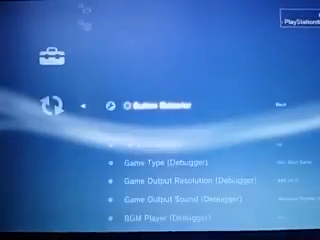
scroll(down, 3)
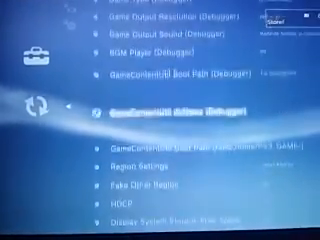
scroll(down, 3)
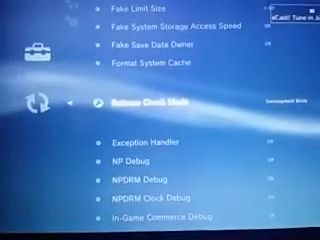
scroll(down, 3)
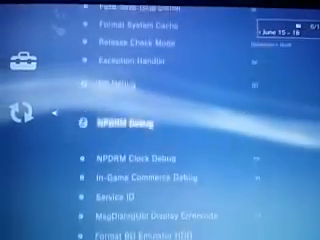
scroll(down, 3)
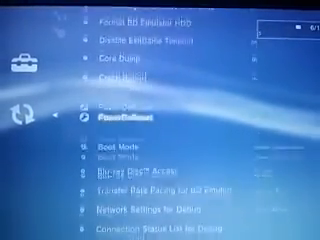
scroll(down, 3)
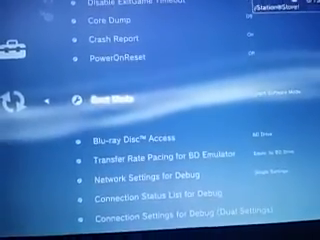
scroll(down, 3)
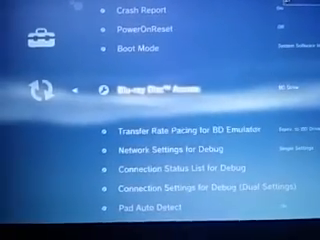
scroll(down, 3)
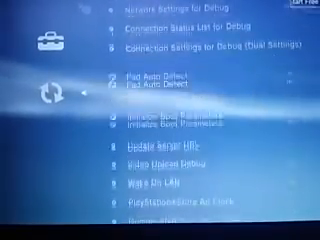
scroll(down, 3)
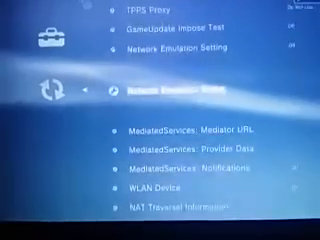
scroll(down, 3)
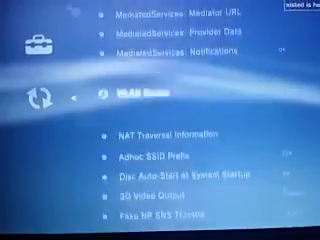
scroll(up, 3)
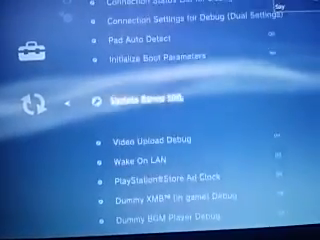
scroll(up, 3)
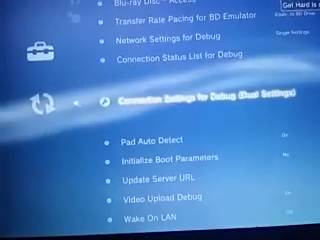